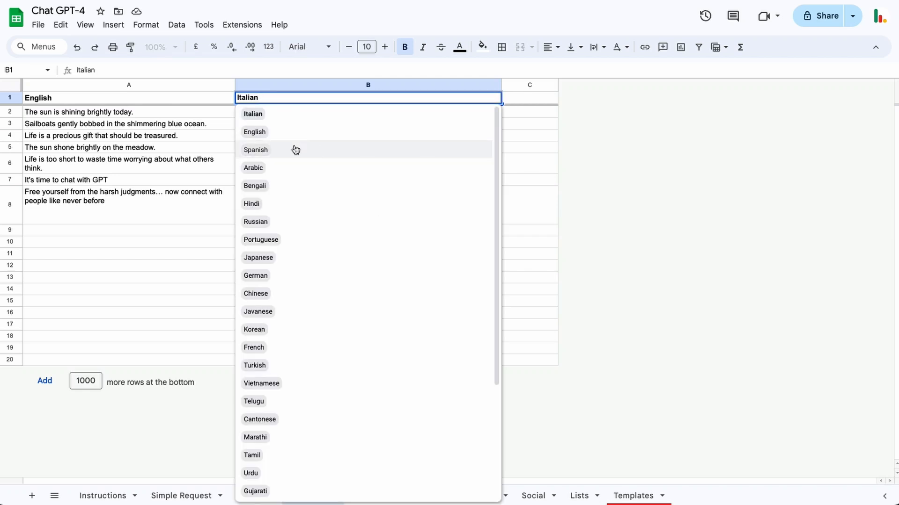
Tour the Extract, Messages and Social sheets, confirming email extraction and a Professional tone in E12
{"action": "left_click", "coordinate": [249, 496]}
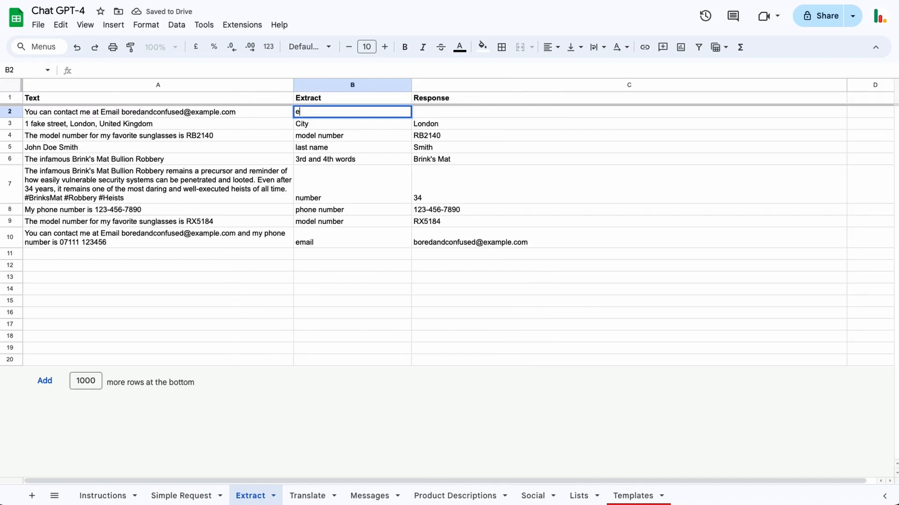
{"action": "key", "text": "Enter"}
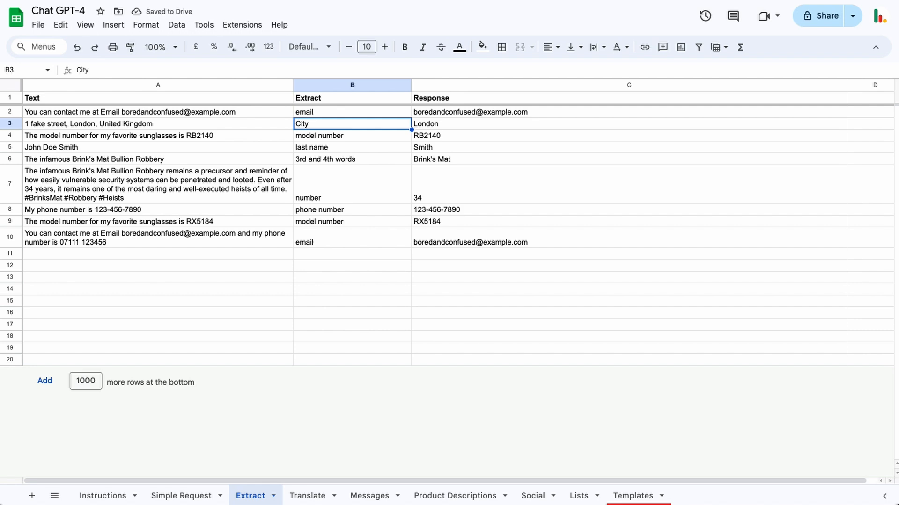
{"action": "left_click", "coordinate": [370, 496]}
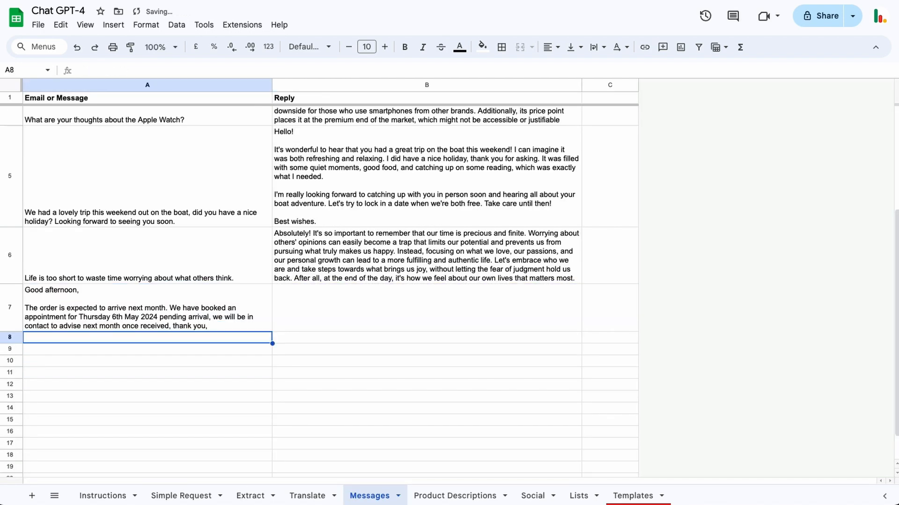
{"action": "left_click", "coordinate": [457, 496]}
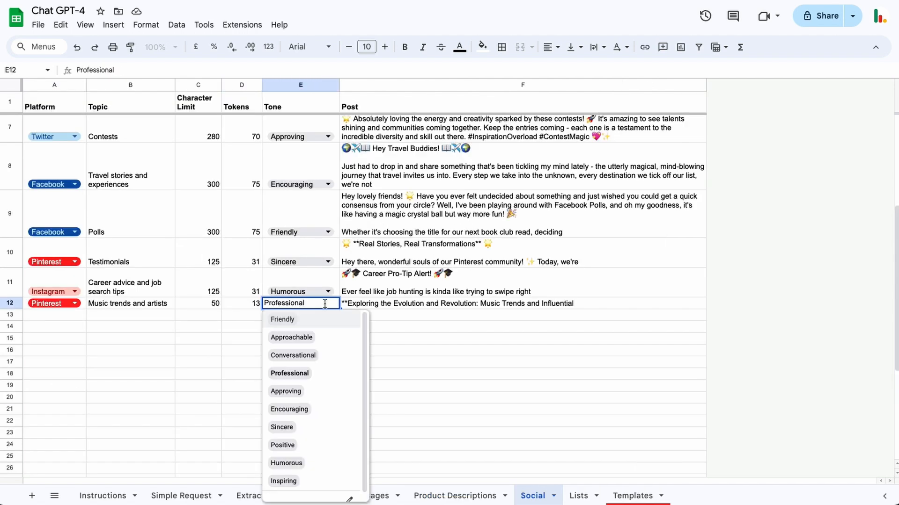
{"action": "left_click", "coordinate": [293, 356]}
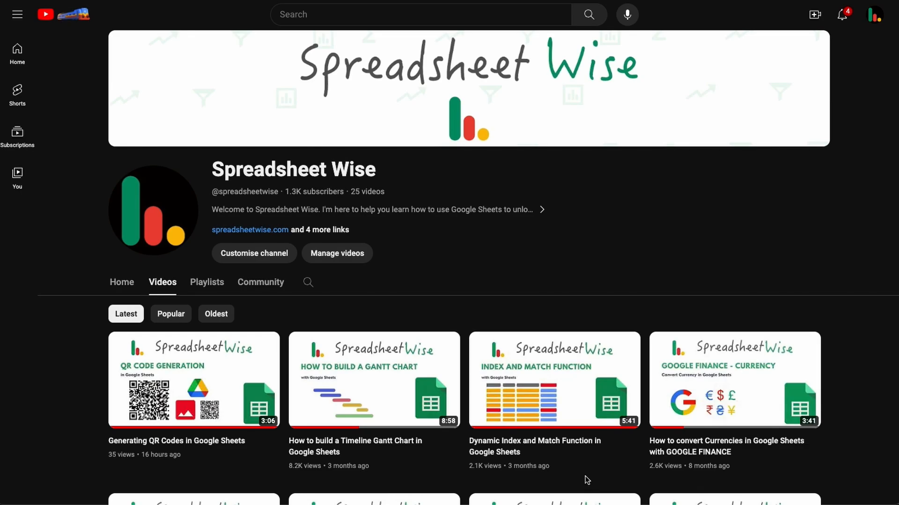
Scroll down the Spreadsheet Wise channel page toward its video list
{"action": "scroll", "scroll_direction": "down", "scroll_amount": 3}
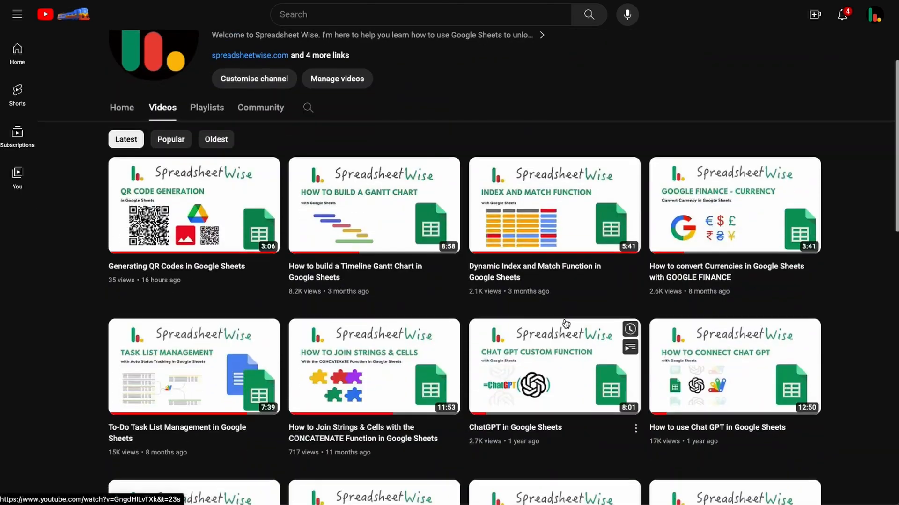
{"action": "scroll", "scroll_direction": "down", "scroll_amount": 3}
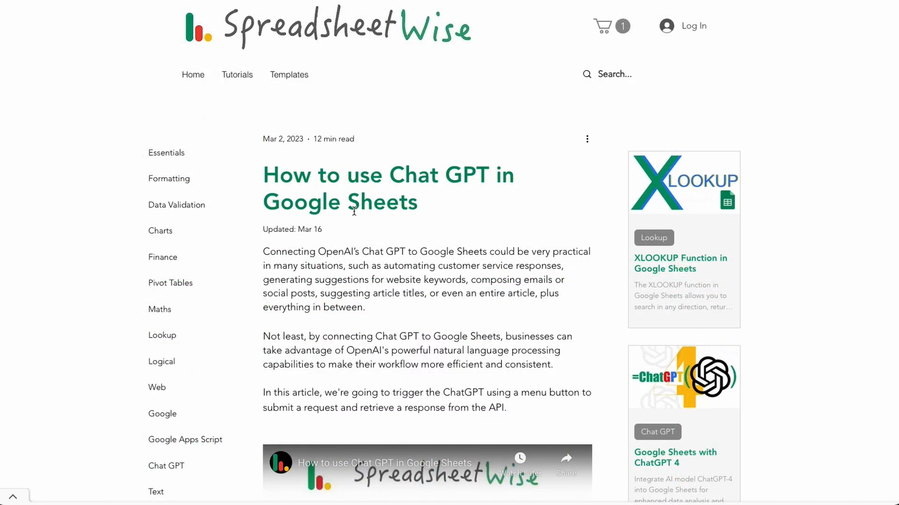
Scroll the ChatGPT-in-Sheets article down to the Update 4th January 2024 notice
{"action": "scroll", "scroll_direction": "down", "scroll_amount": 3}
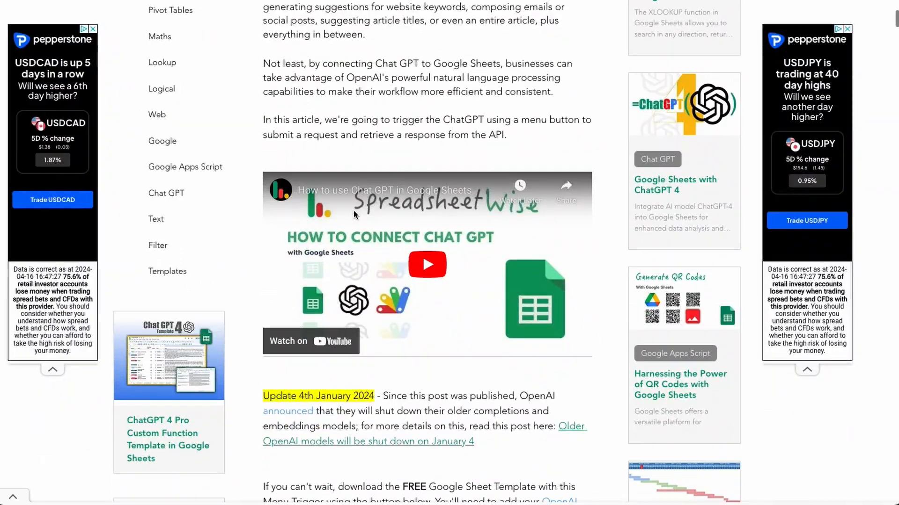
{"action": "scroll", "scroll_direction": "down", "scroll_amount": 3}
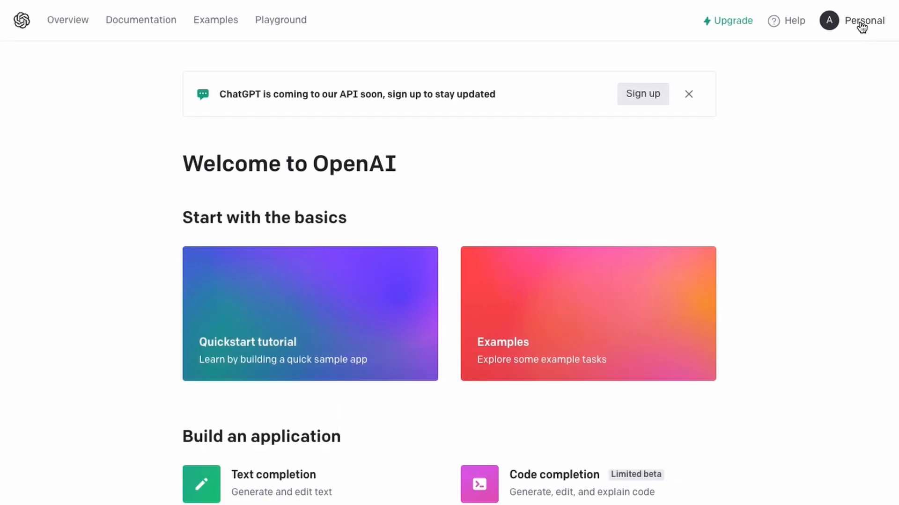
Bring up the account options on the OpenAI Platform welcome page
{"action": "left_click", "coordinate": [865, 21]}
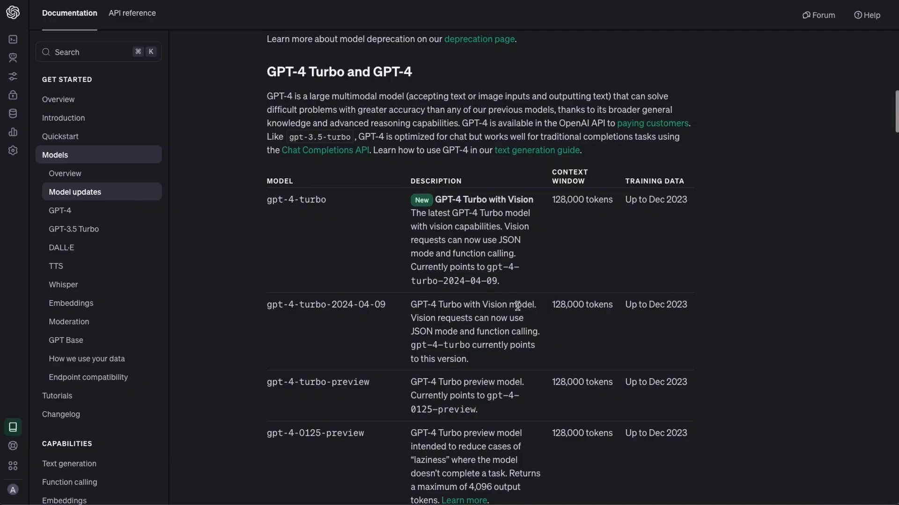
Scroll through the GPT-4 Turbo and GPT-4 models table
{"action": "scroll", "scroll_direction": "down", "scroll_amount": 3}
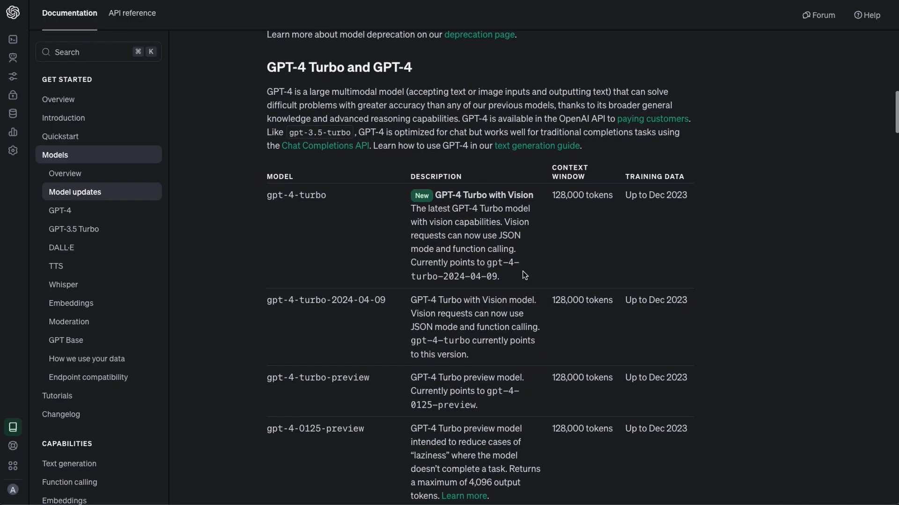
{"action": "scroll", "scroll_direction": "down", "scroll_amount": 3}
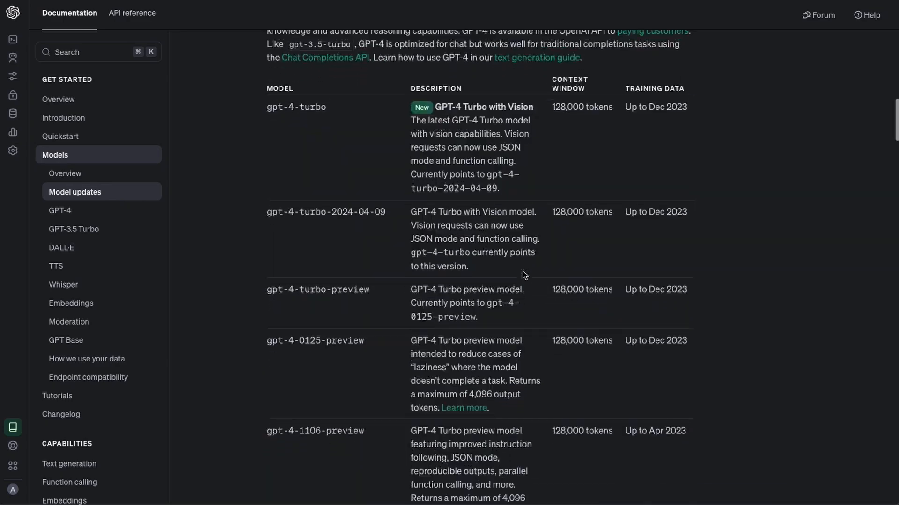
{"action": "scroll", "scroll_direction": "down", "scroll_amount": 3}
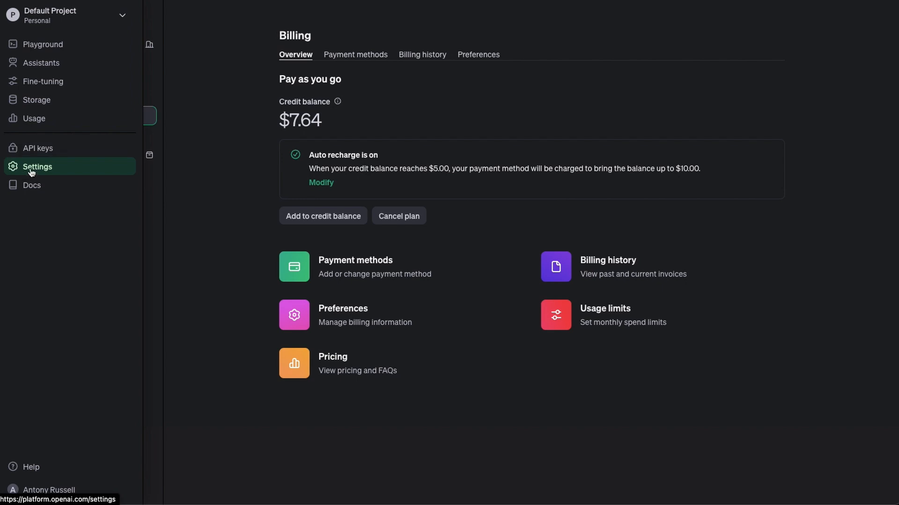
Show the organization's usage limits with the $50 monthly budget and $20 notification threshold
{"action": "left_click", "coordinate": [36, 166]}
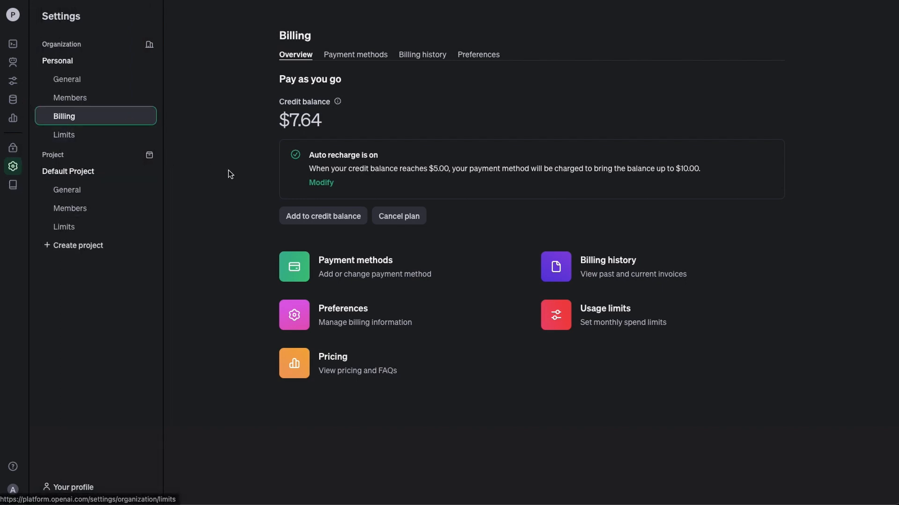
{"action": "mouse_move", "coordinate": [307, 172]}
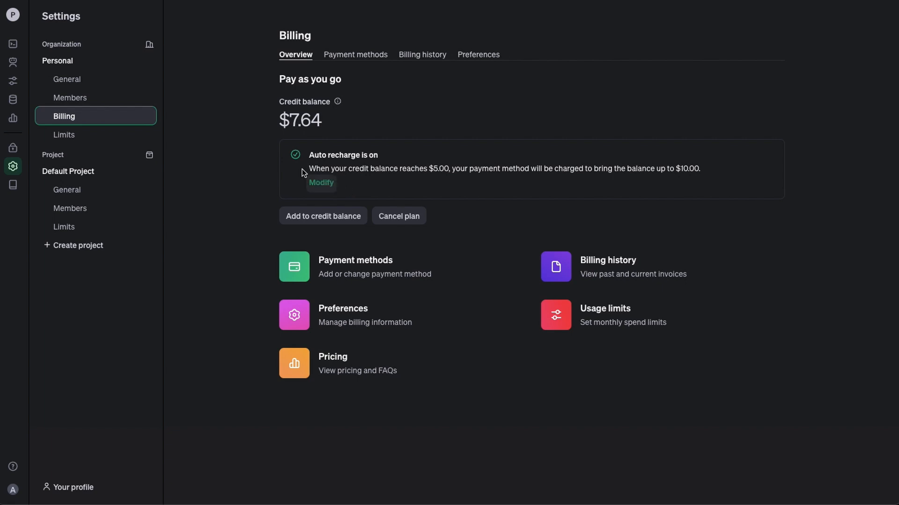
{"action": "left_click", "coordinate": [62, 135]}
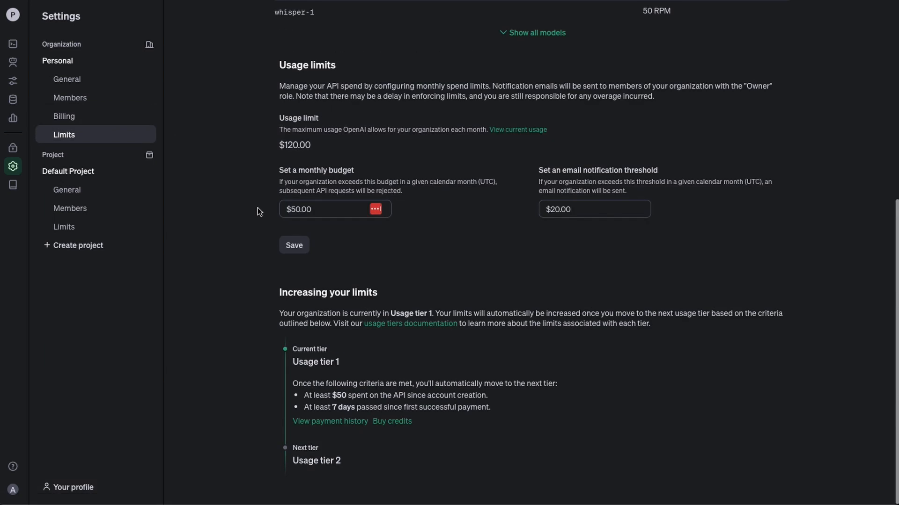
{"action": "mouse_move", "coordinate": [331, 216]}
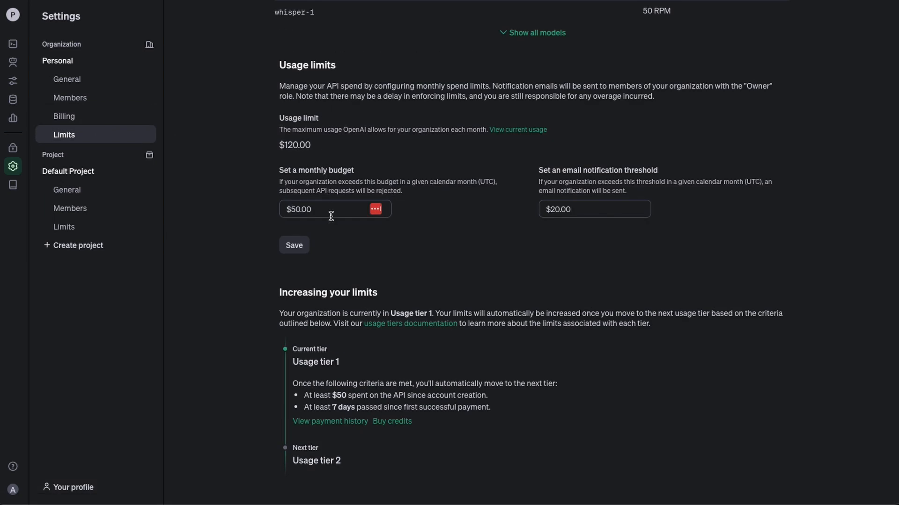
{"action": "mouse_move", "coordinate": [571, 232]}
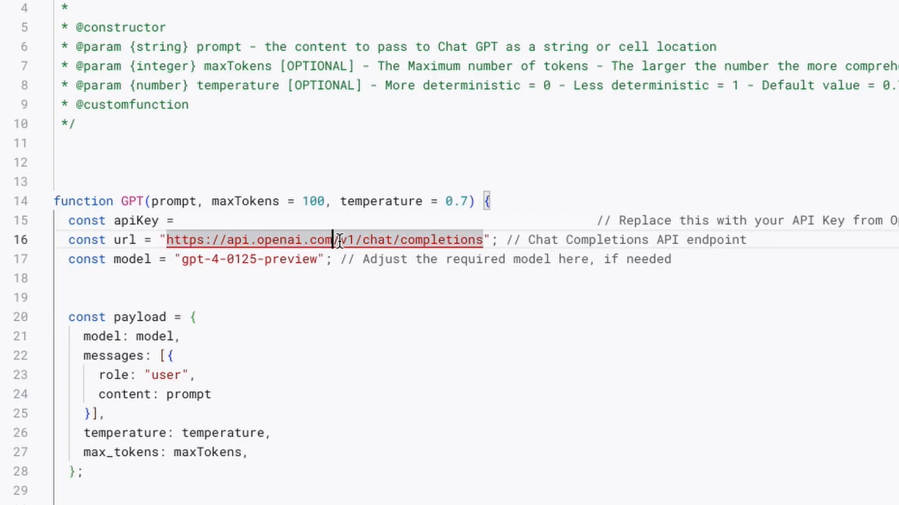
Replace the GPT function's default maxTokens value 100 with 200 in the script editor
{"action": "left_click_drag", "start_coordinate": [338, 240], "coordinate": [481, 239]}
{"action": "type", "text": "2"}
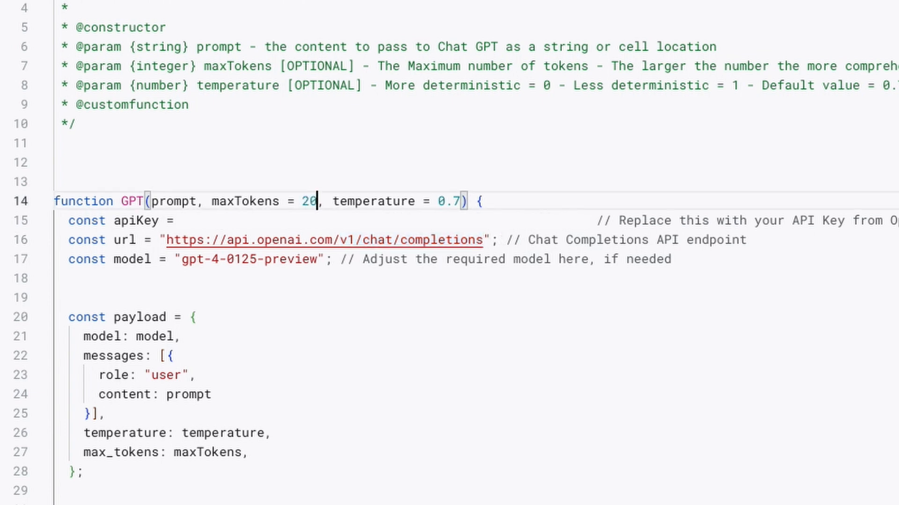
{"action": "type", "text": "0"}
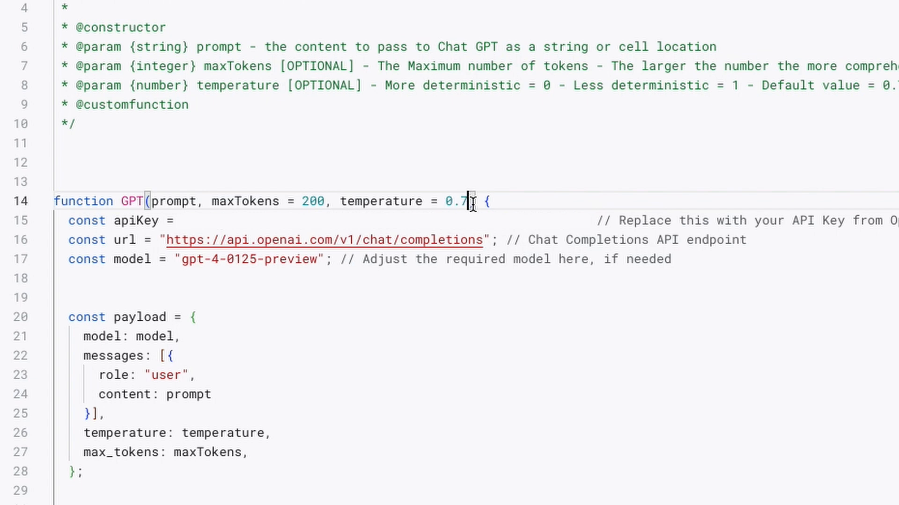
{"action": "type", "text": "1"}
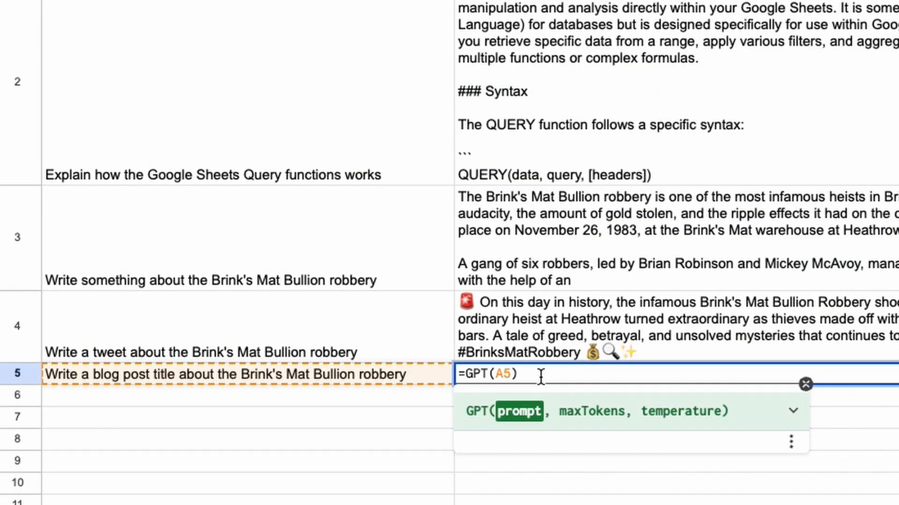
Complete the =GPT(A5,300,0.…) formula in B5 and choose a tone for the music trends post
{"action": "type", "text": ",300"}
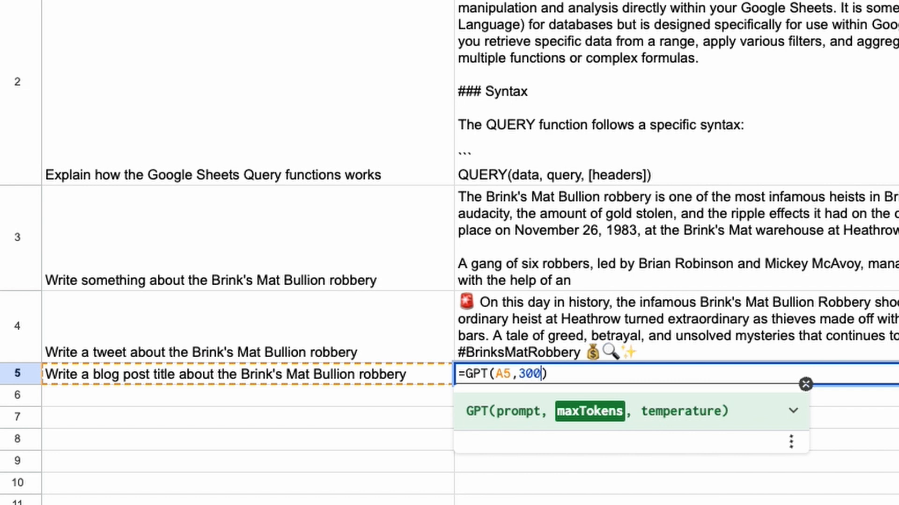
{"action": "type", "text": ",0."}
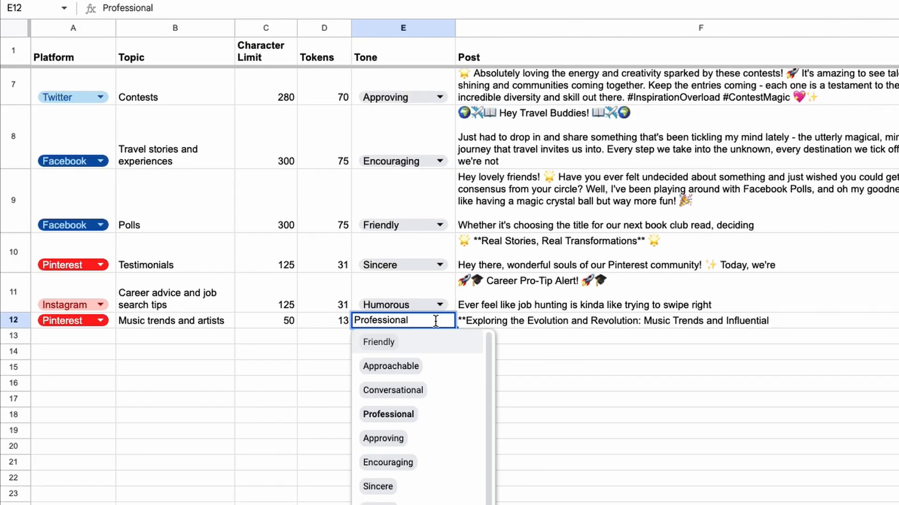
{"action": "left_click", "coordinate": [393, 390]}
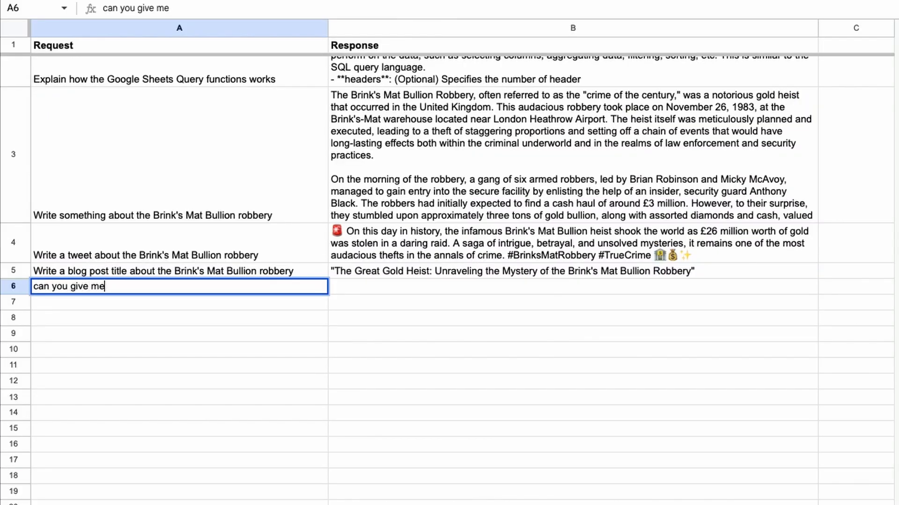
Enter the non-fiction book suggestions request in A6 so B6 returns a recommendation list
{"action": "type", "text": "some suggestions for good non-fic"}
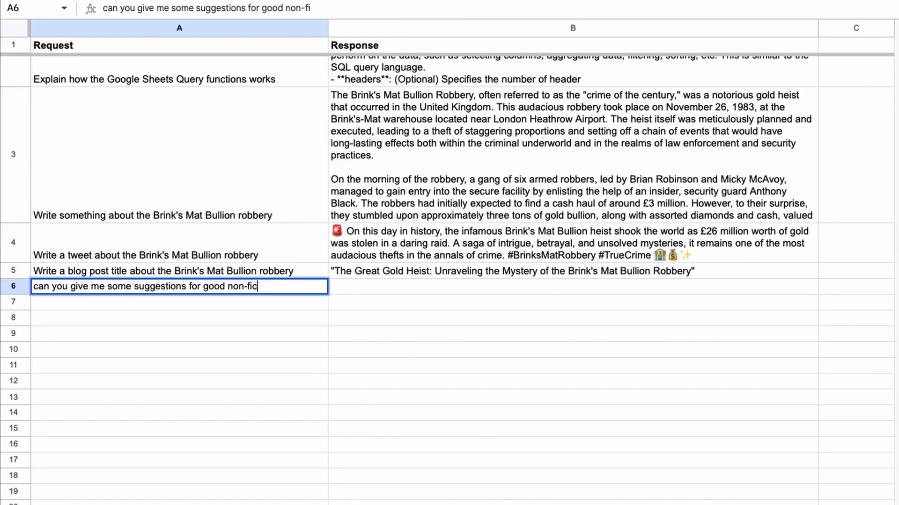
{"action": "key", "text": "Enter"}
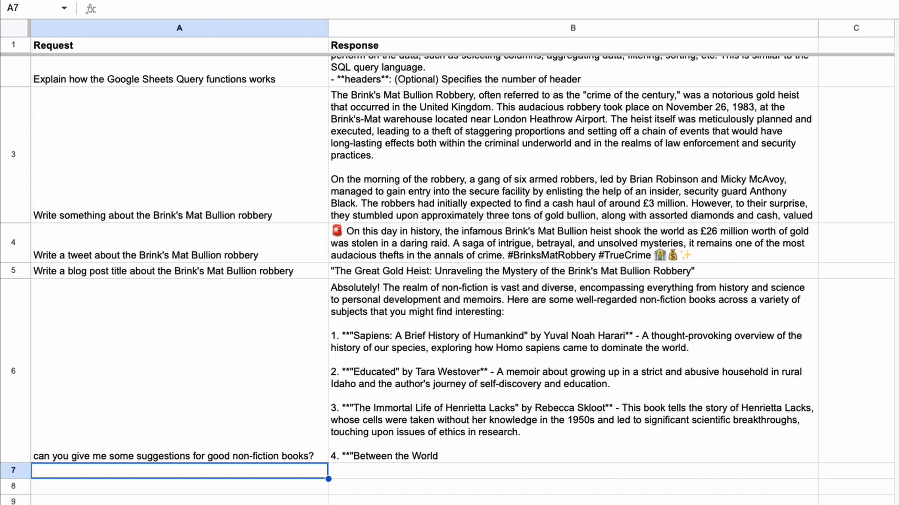
{"action": "type", "text": "te"}
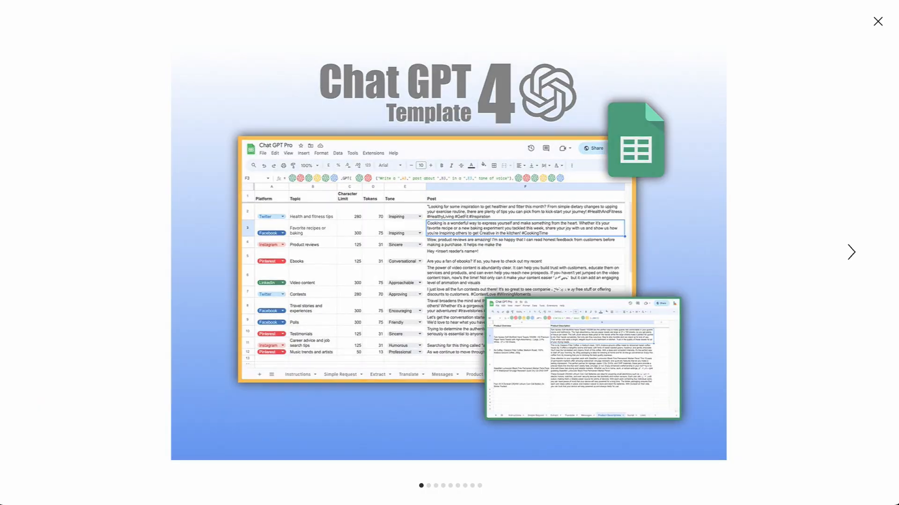
Page the gallery through Social Posts, Product Descriptions, Translate, Emails & Messages and Extract slides
{"action": "left_click", "coordinate": [852, 253]}
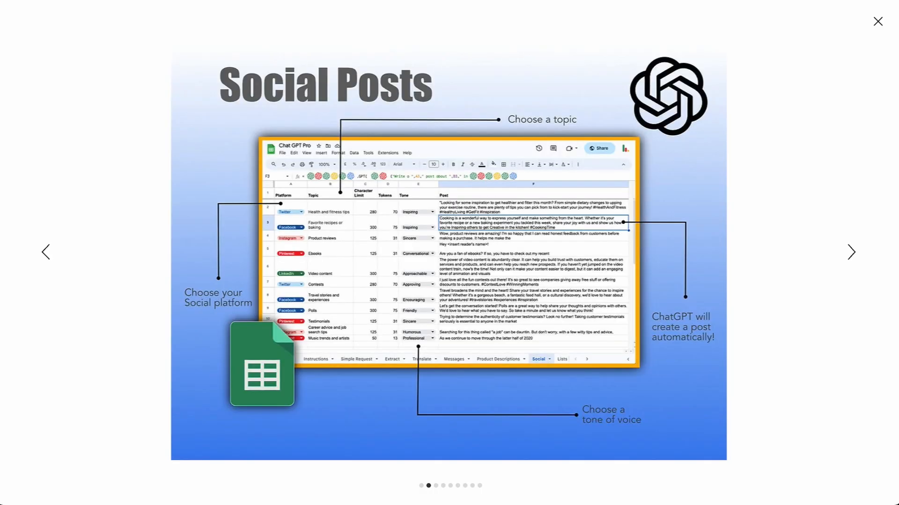
{"action": "left_click", "coordinate": [851, 253]}
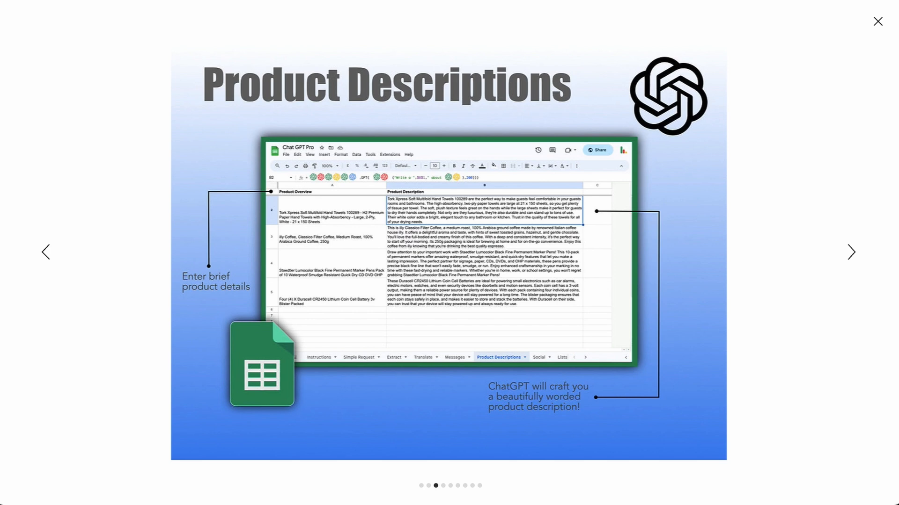
{"action": "left_click", "coordinate": [852, 252]}
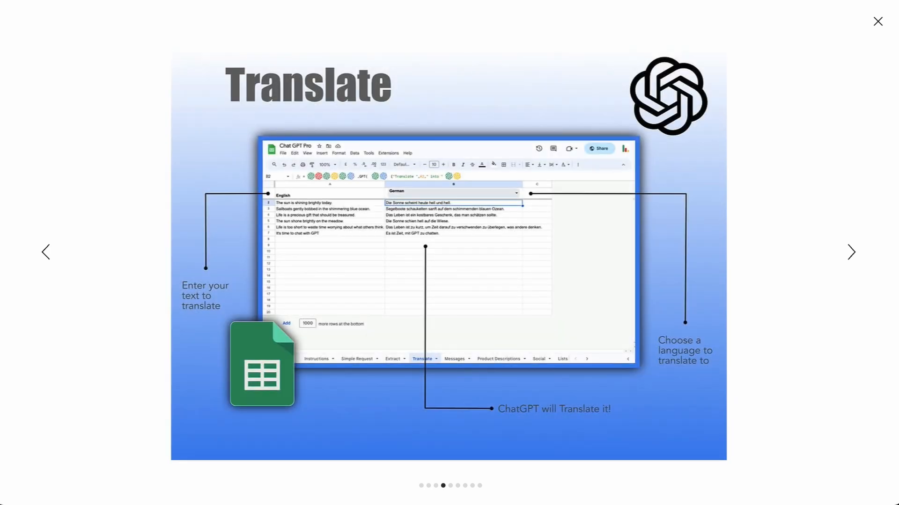
{"action": "left_click", "coordinate": [851, 252]}
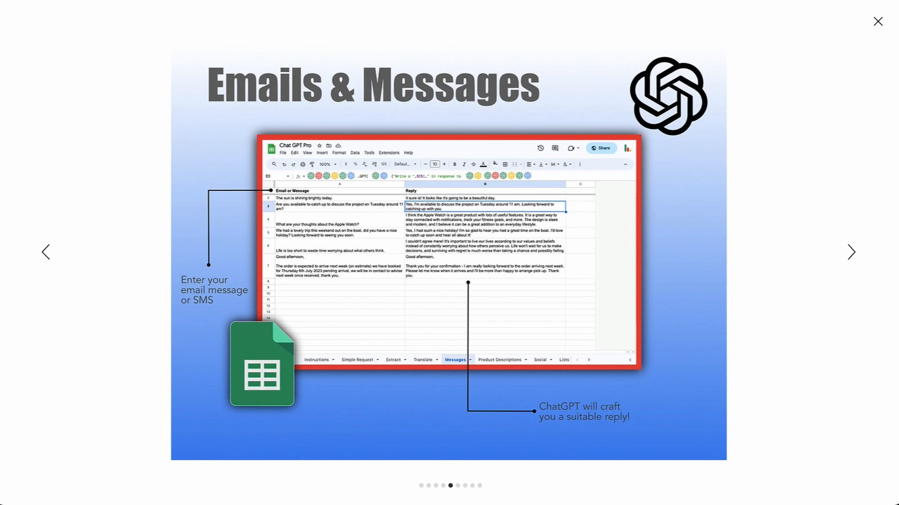
{"action": "left_click", "coordinate": [850, 252]}
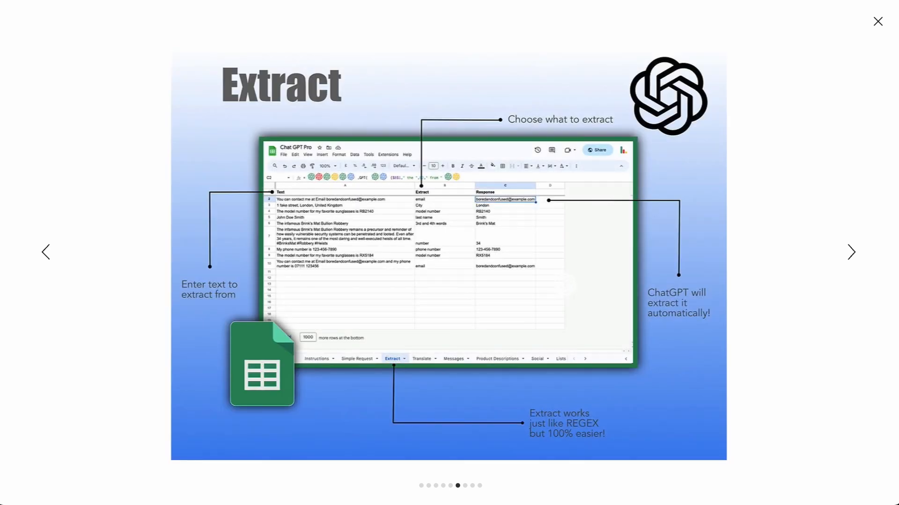